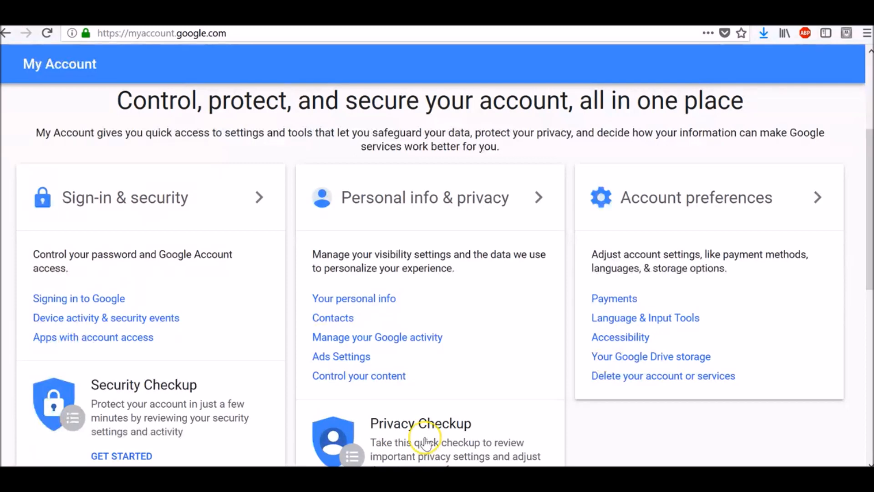
Go to Sign-in & security and open the 2-Step Verification row, currently off
{"action": "left_click", "coordinate": [125, 197]}
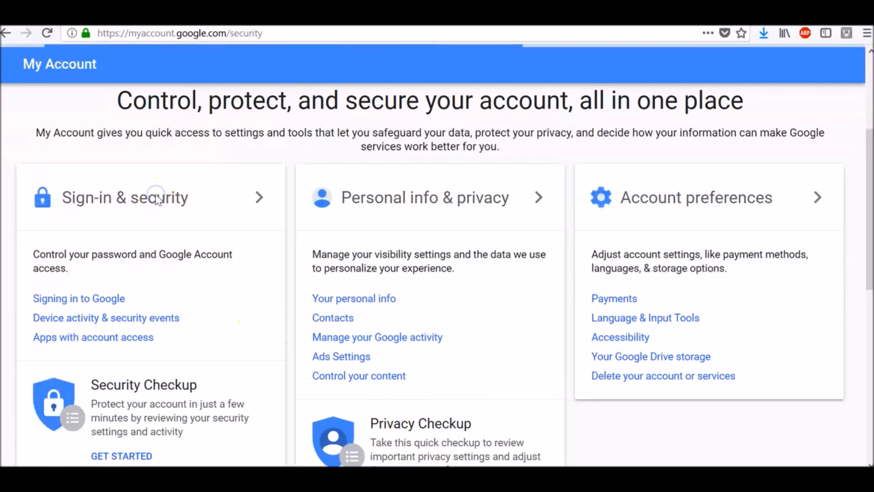
{"action": "left_click", "coordinate": [125, 197]}
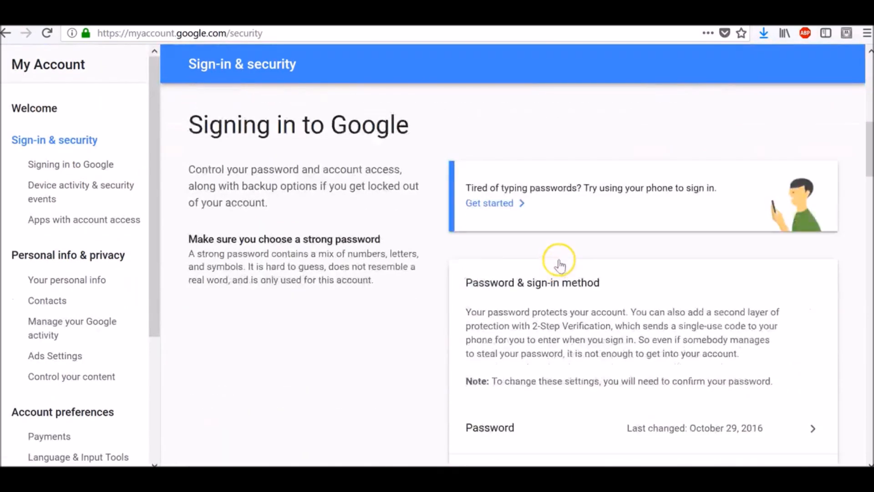
{"action": "scroll", "scroll_direction": "down", "scroll_amount": 3}
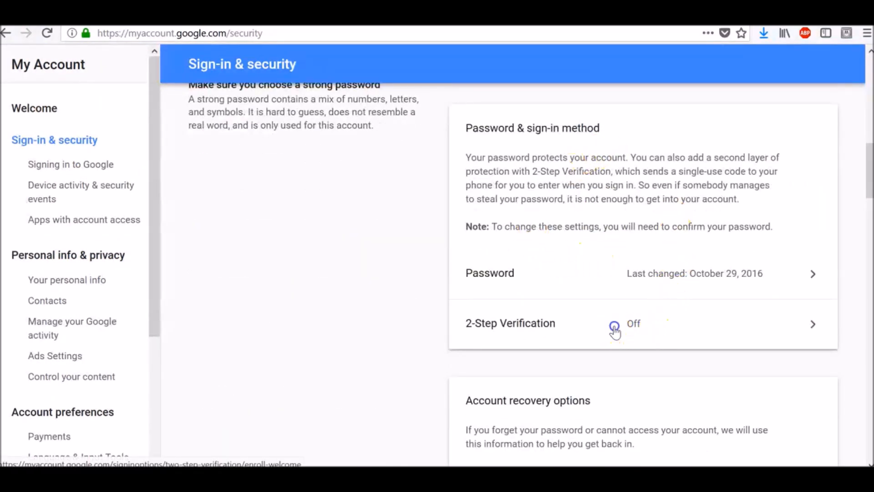
{"action": "left_click", "coordinate": [613, 323]}
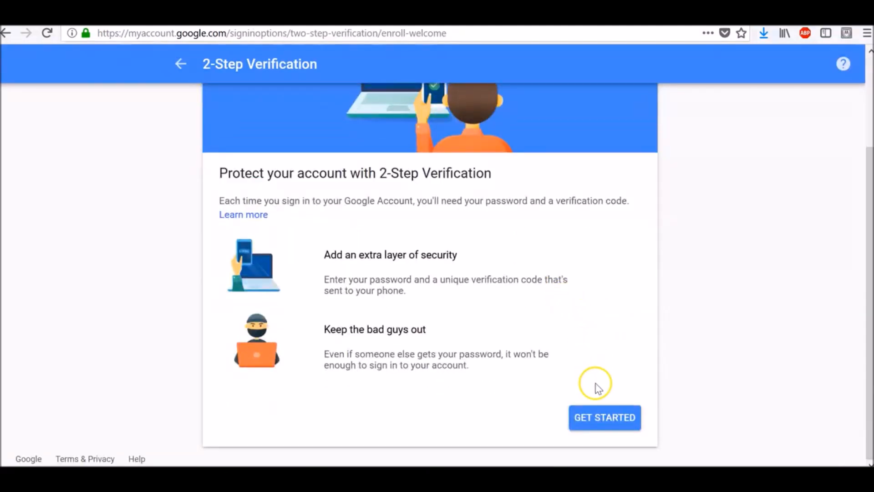
Start 2-Step Verification setup and re-enter the account password to continue
{"action": "left_click", "coordinate": [604, 417]}
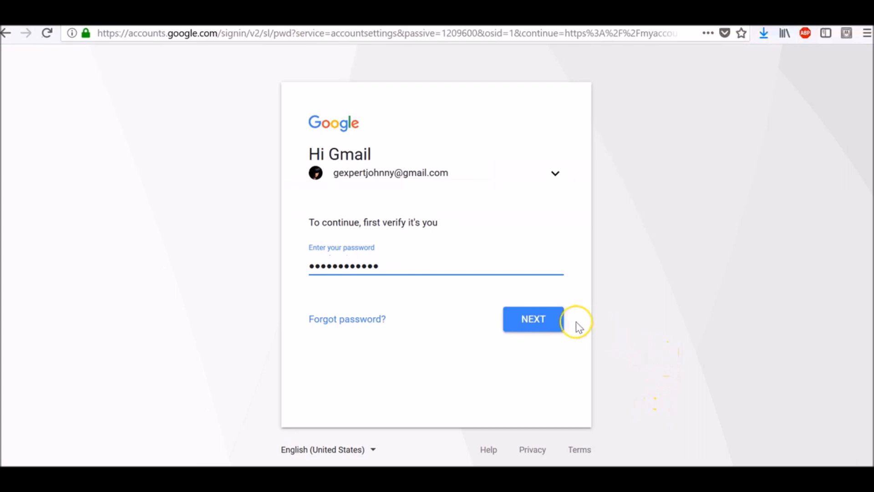
{"action": "left_click", "coordinate": [532, 319]}
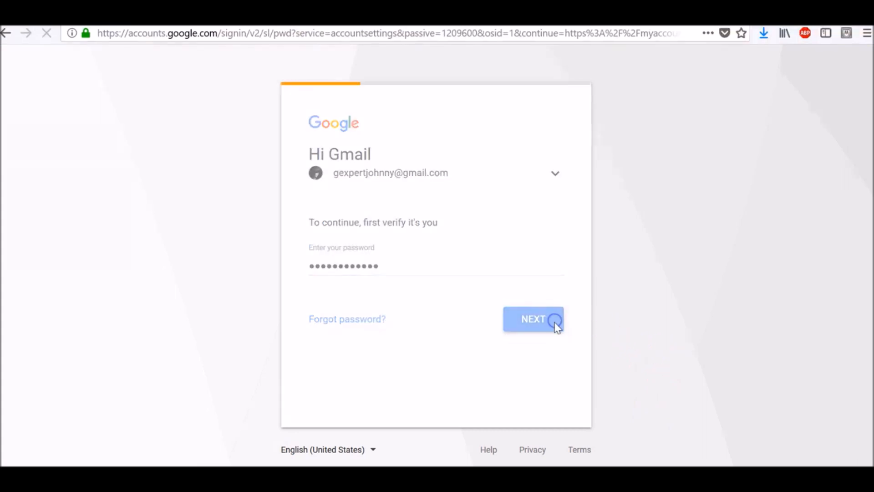
{"action": "left_click", "coordinate": [533, 318]}
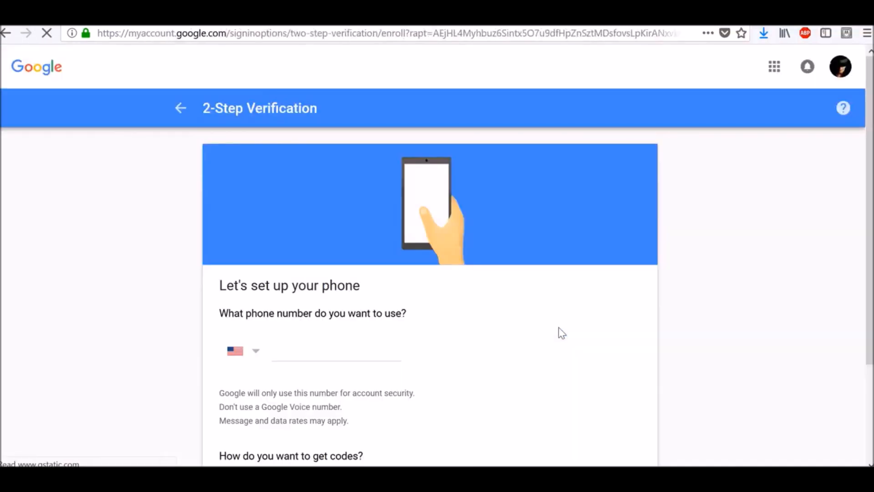
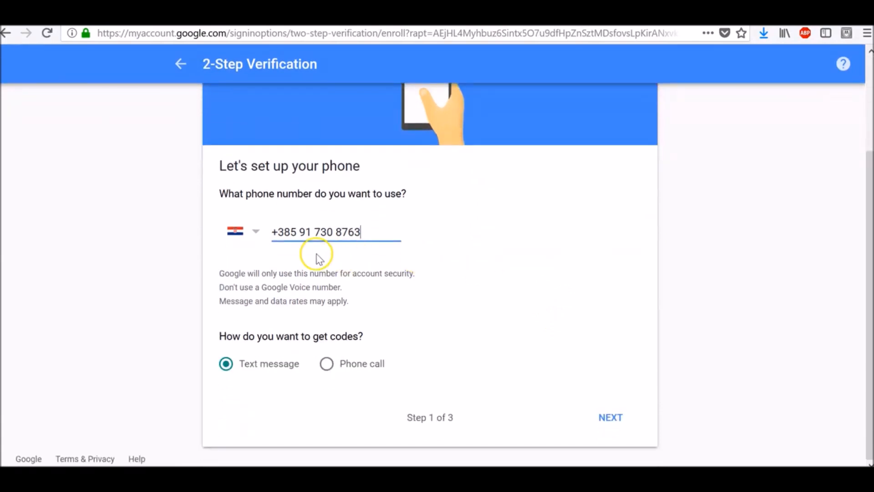
{"action": "left_click", "coordinate": [246, 230]}
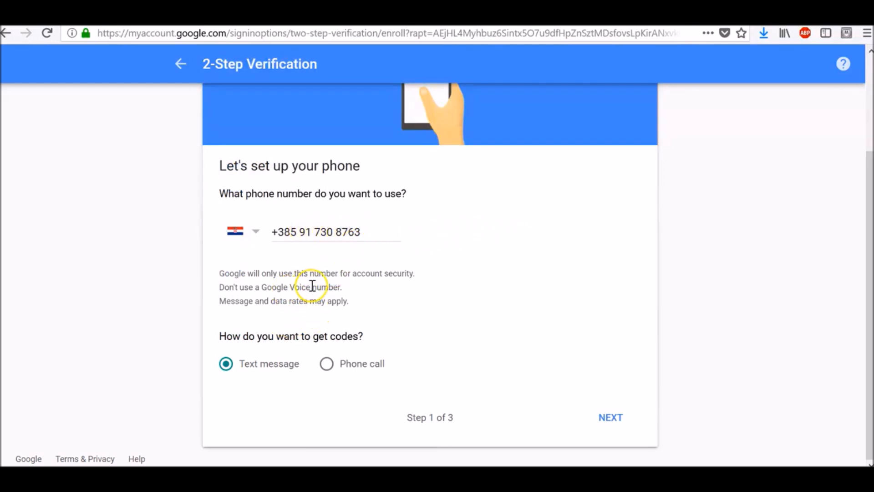
{"action": "mouse_move", "coordinate": [243, 348]}
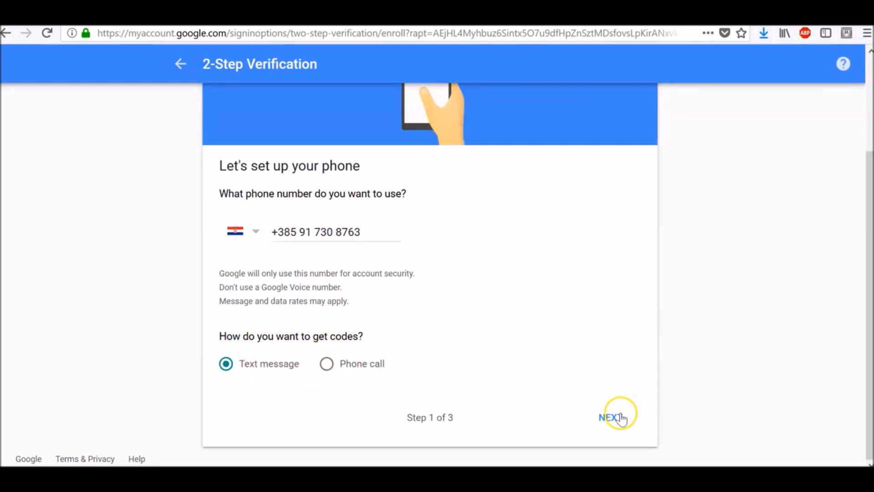
{"action": "left_click", "coordinate": [611, 417]}
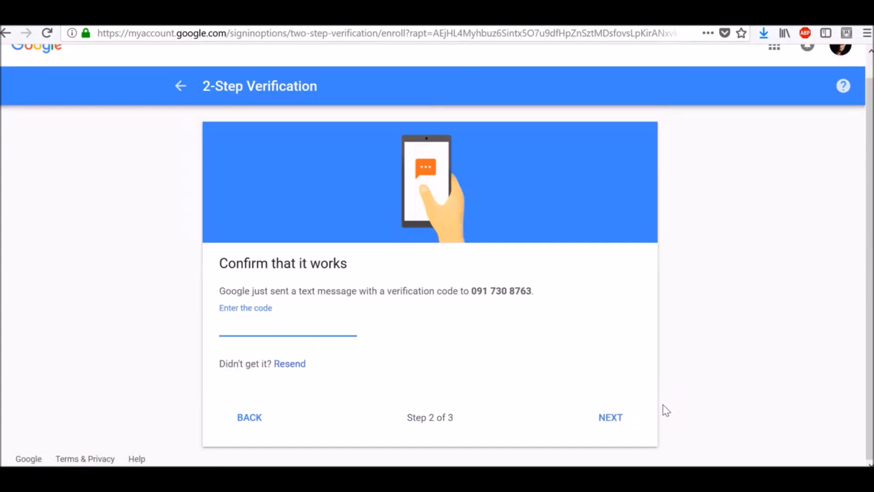
{"action": "left_click", "coordinate": [287, 328]}
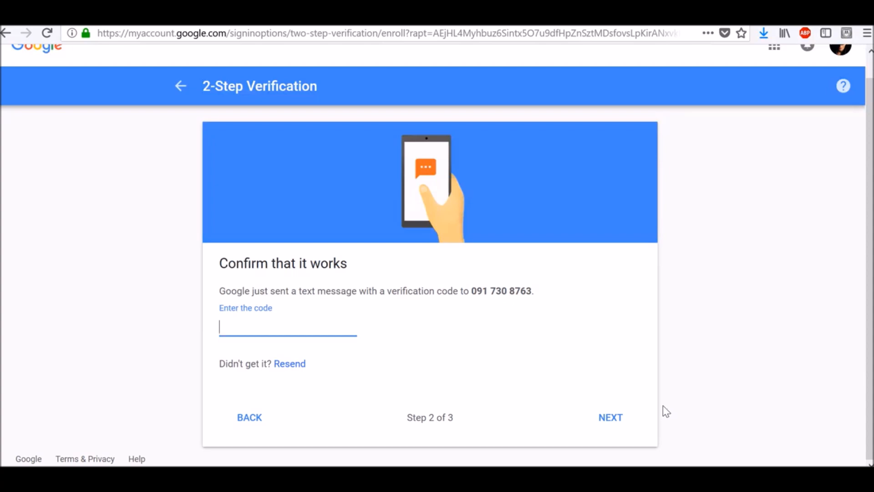
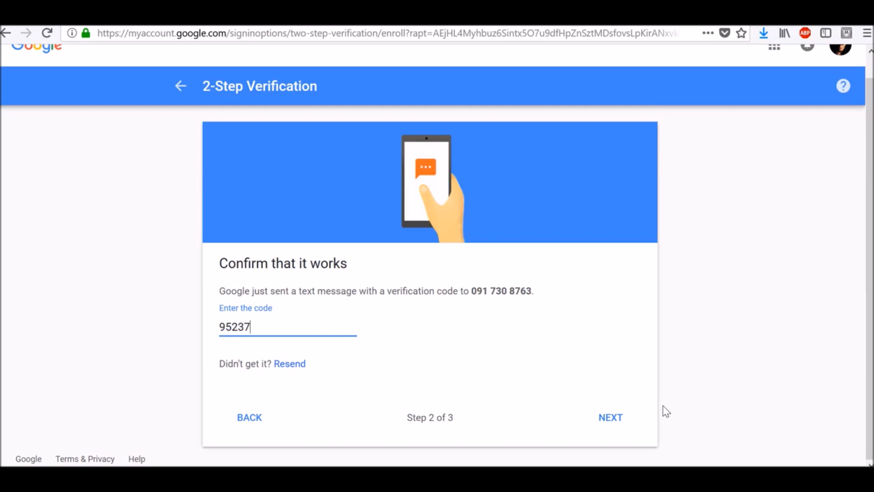
{"action": "left_click", "coordinate": [610, 417]}
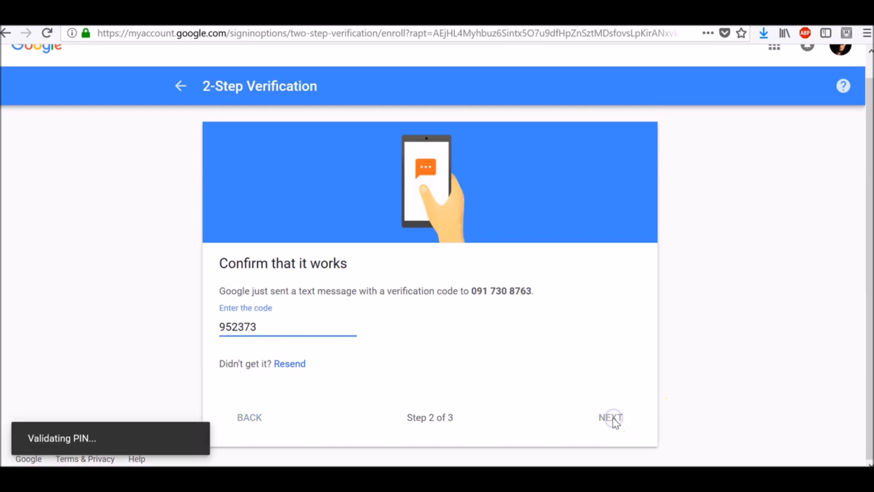
{"action": "left_click", "coordinate": [610, 417]}
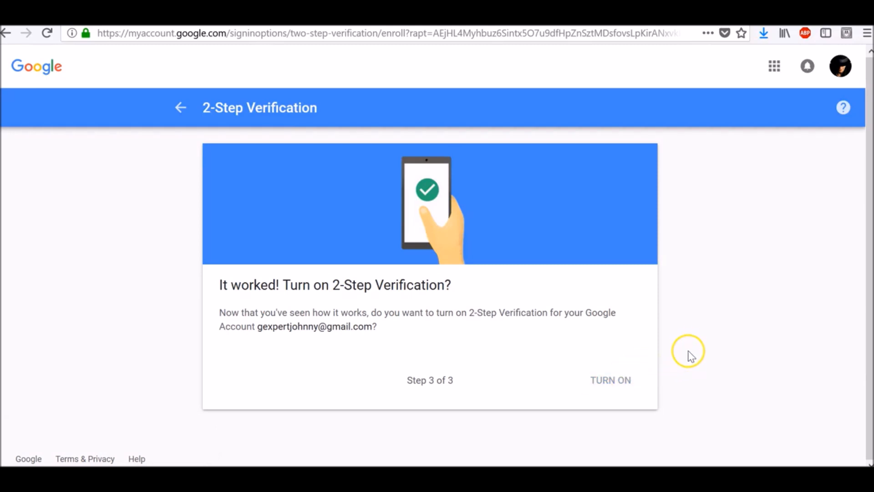
{"action": "left_click", "coordinate": [610, 379]}
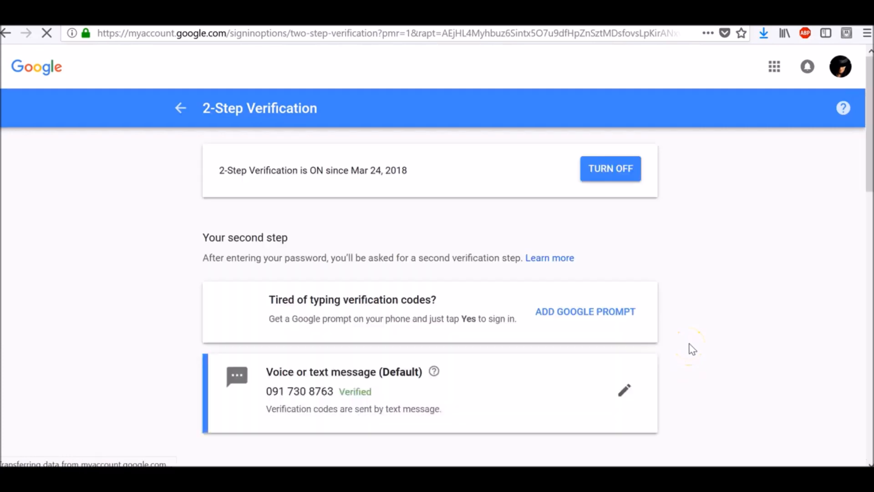
{"action": "scroll", "scroll_direction": "down", "scroll_amount": 3}
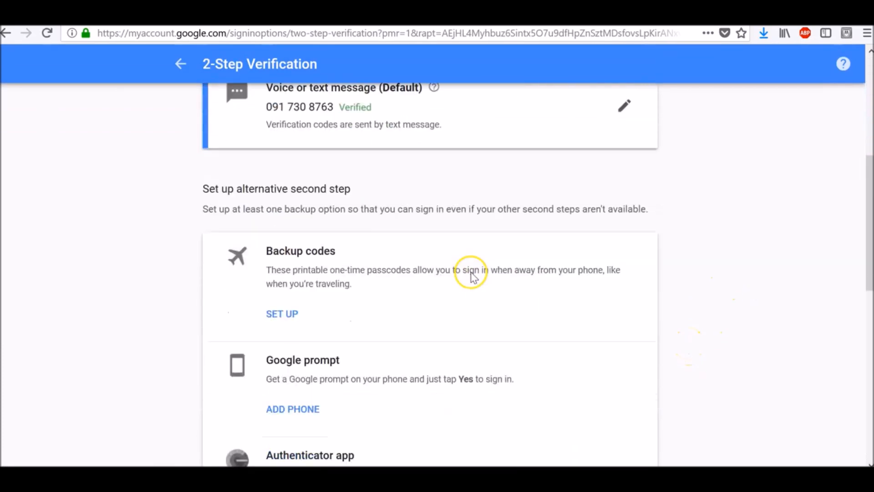
{"action": "scroll", "scroll_direction": "down", "scroll_amount": 3}
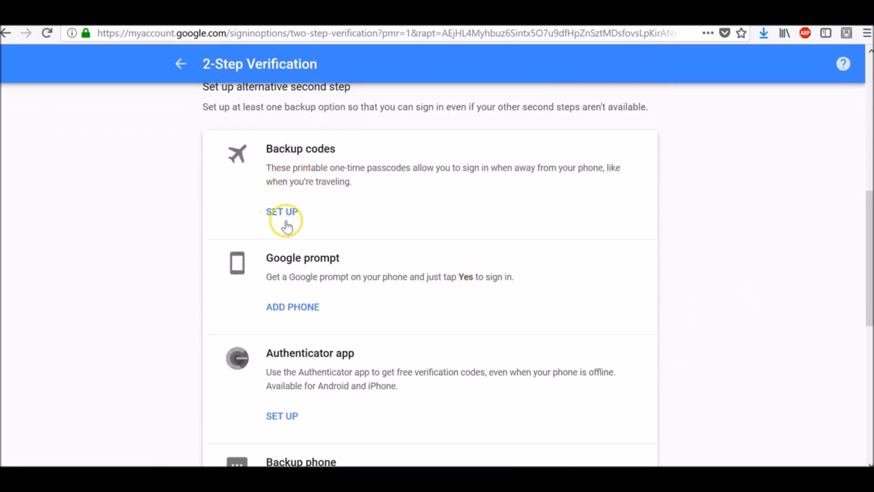
{"action": "mouse_move", "coordinate": [287, 216]}
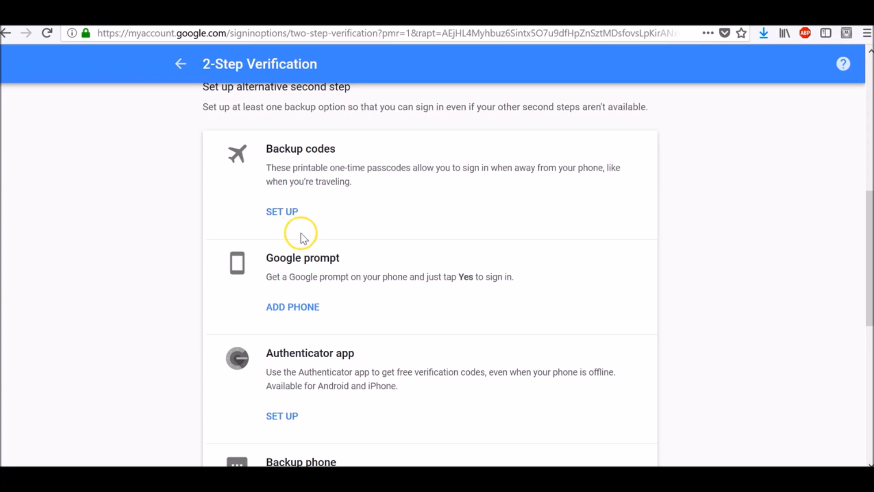
{"action": "scroll", "scroll_direction": "down", "scroll_amount": 3}
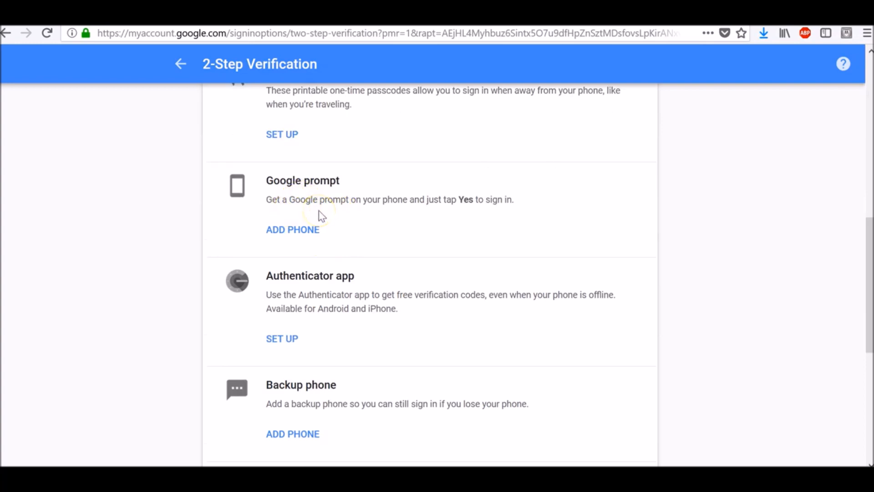
{"action": "scroll", "scroll_direction": "down", "scroll_amount": 3}
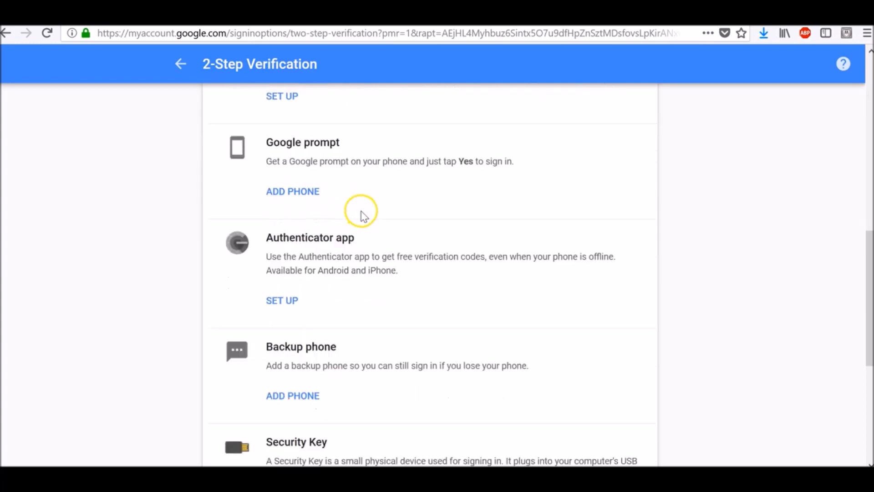
{"action": "scroll", "scroll_direction": "down", "scroll_amount": 3}
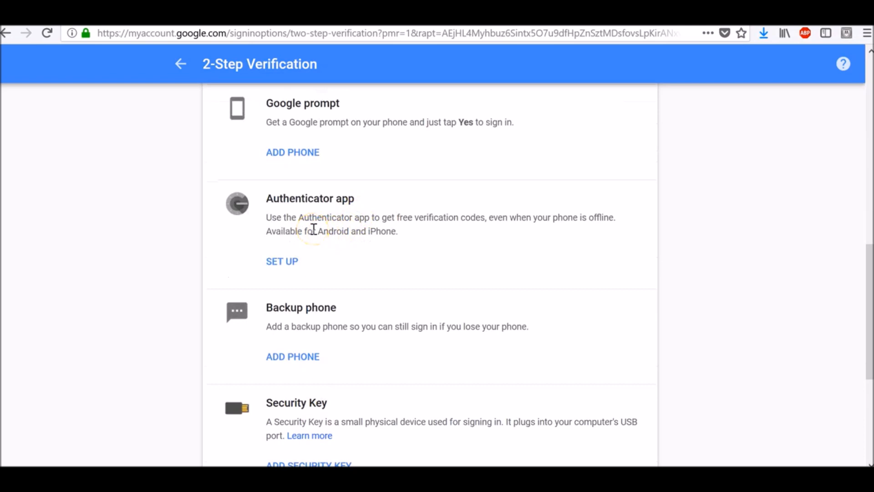
{"action": "mouse_move", "coordinate": [387, 231]}
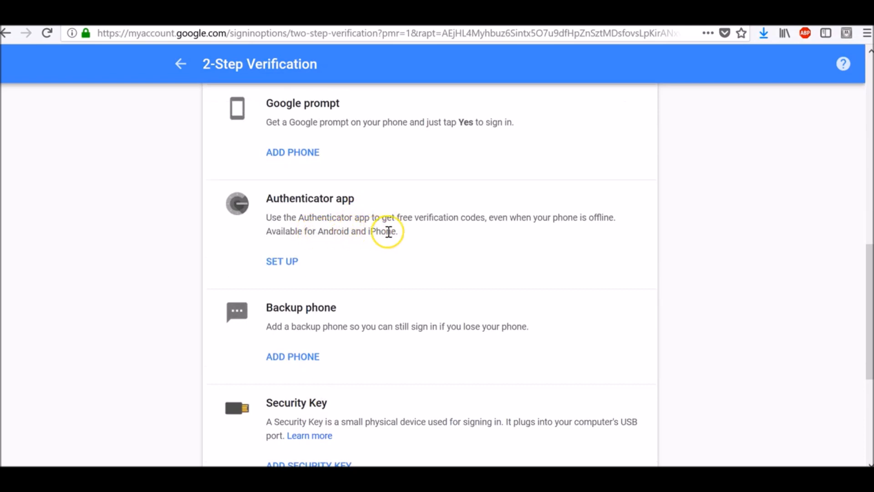
{"action": "mouse_move", "coordinate": [329, 247]}
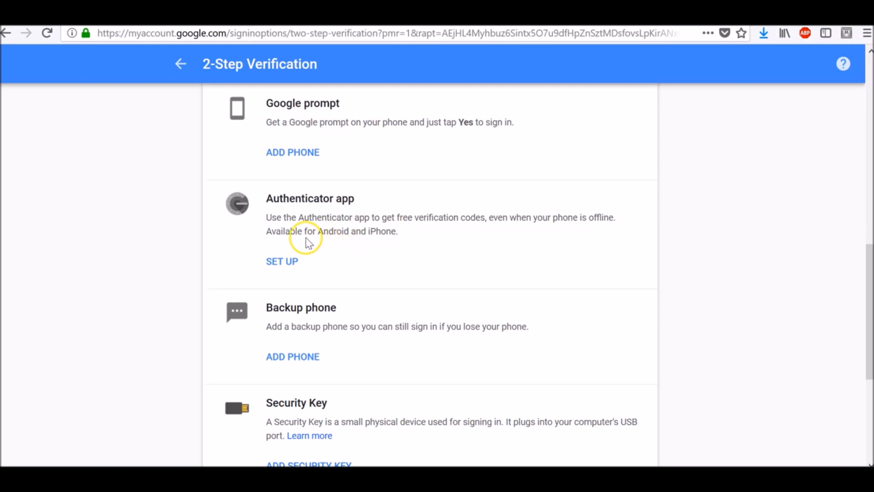
{"action": "mouse_move", "coordinate": [355, 247]}
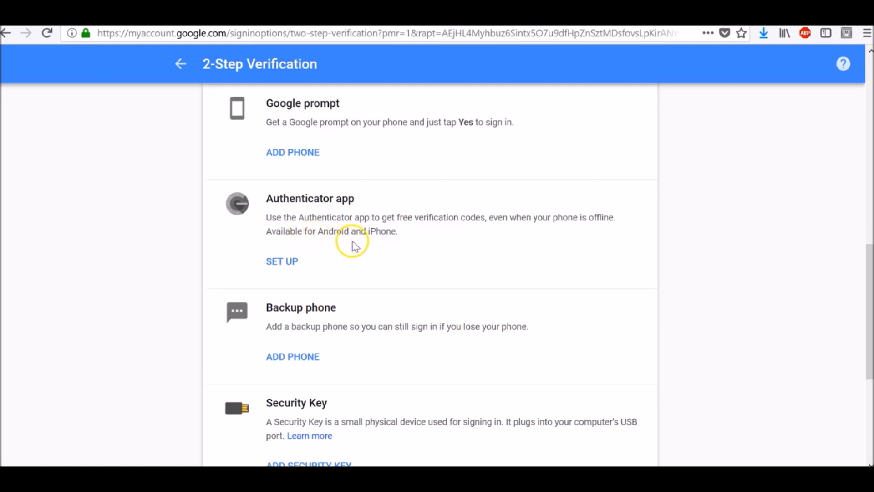
{"action": "scroll", "scroll_direction": "down", "scroll_amount": 3}
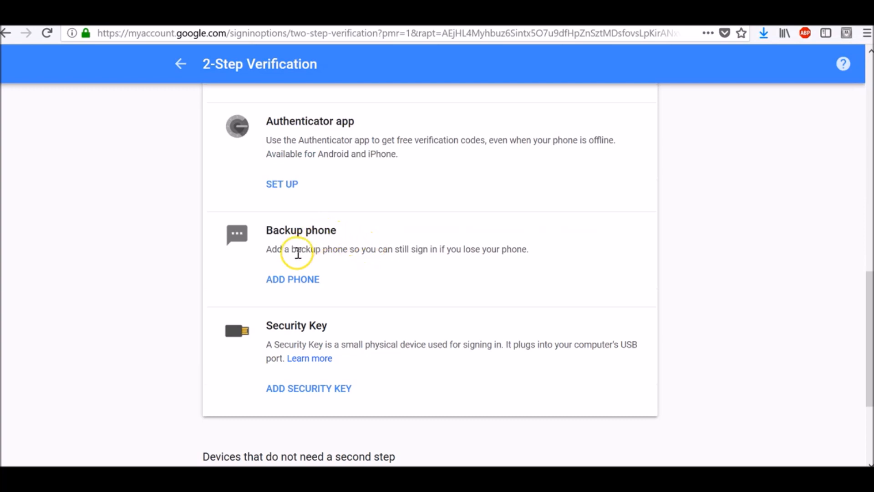
{"action": "mouse_move", "coordinate": [323, 253]}
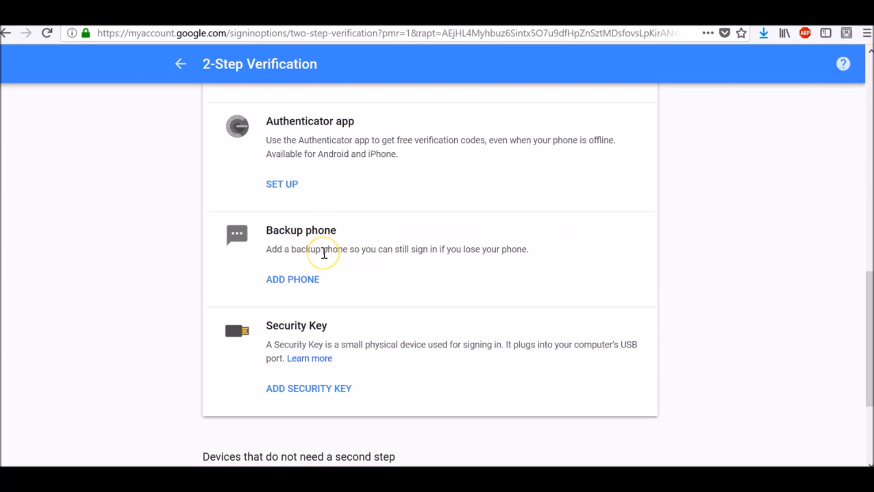
{"action": "scroll", "scroll_direction": "down", "scroll_amount": 3}
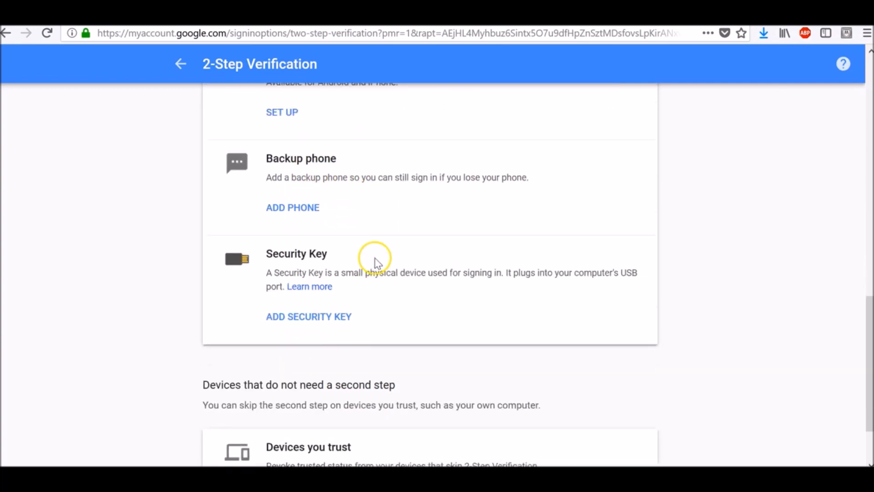
{"action": "scroll", "scroll_direction": "down", "scroll_amount": 3}
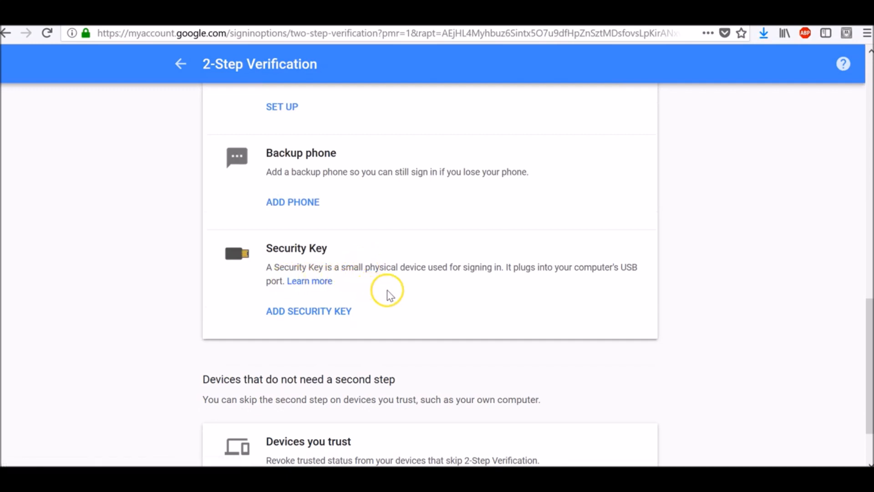
{"action": "mouse_move", "coordinate": [392, 299]}
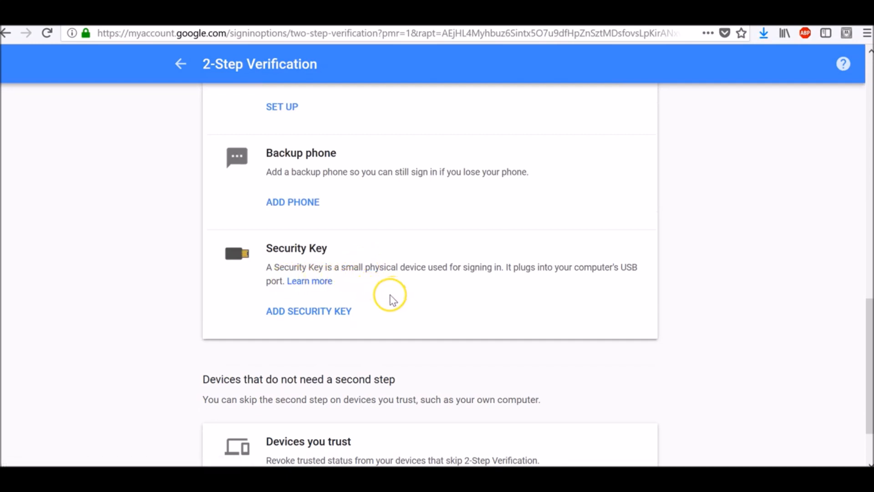